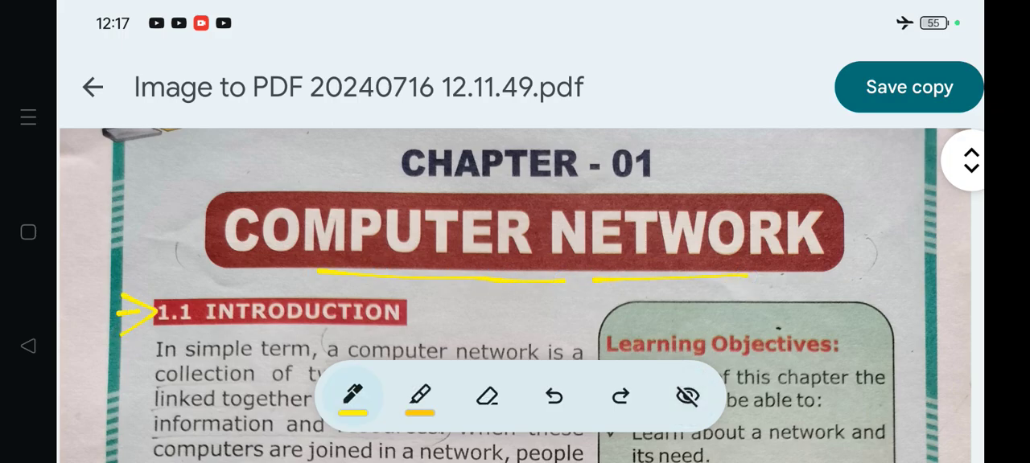
Step: Scroll down to the 1.1 Introduction paragraph to mark key words with yellow highlighter
{"action": "scroll", "scroll_direction": "down", "scroll_amount": 3}
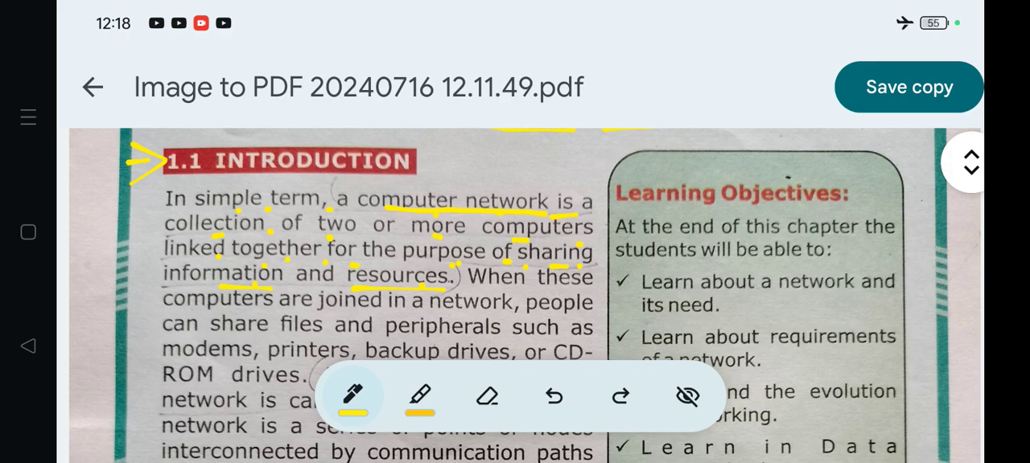
Step: Switch the pen ink colour to red
{"action": "left_click", "coordinate": [685, 397]}
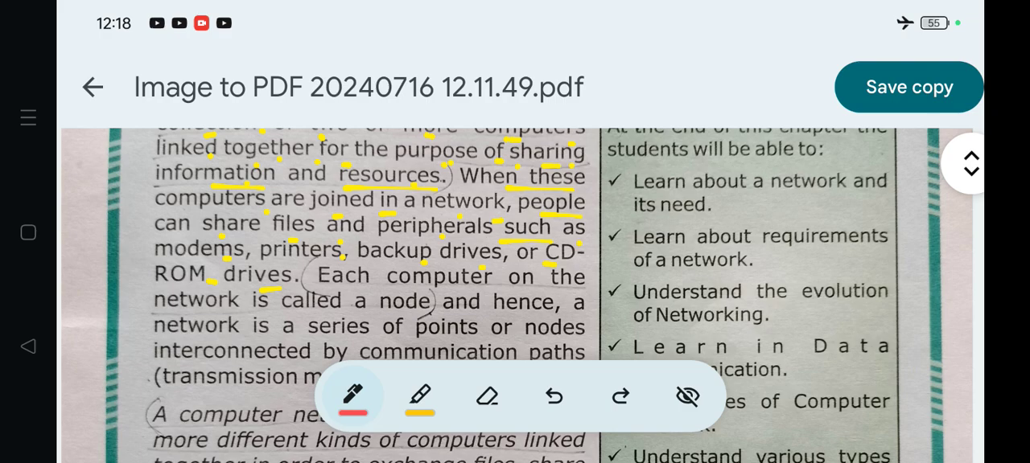
Step: Draw red underlines beneath 'files' and the following words of the paragraph
{"action": "left_click_drag", "start_coordinate": [278, 240], "coordinate": [326, 233]}
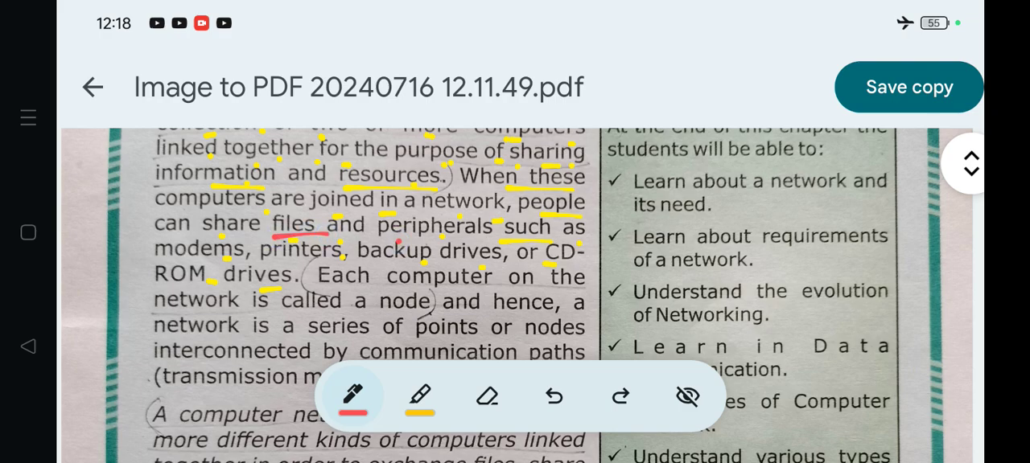
{"action": "left_click_drag", "start_coordinate": [391, 242], "coordinate": [511, 241]}
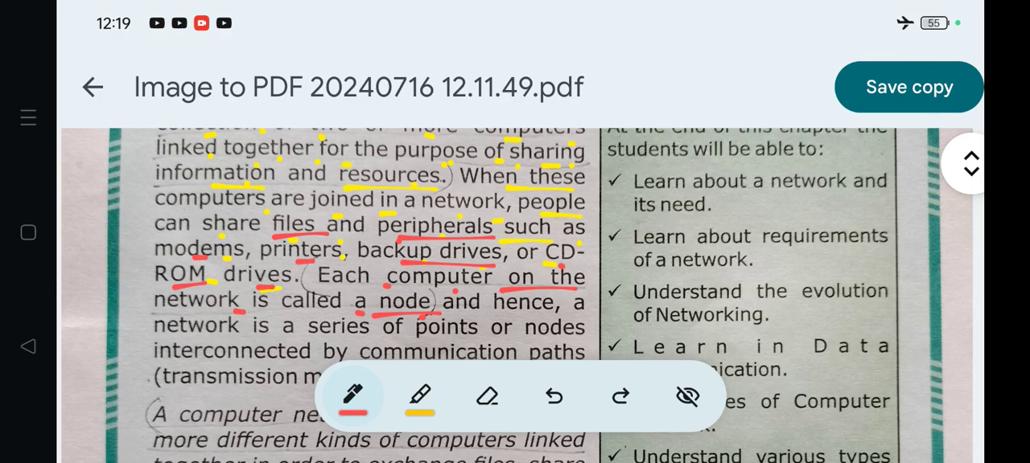
{"action": "scroll", "scroll_direction": "down", "scroll_amount": 3}
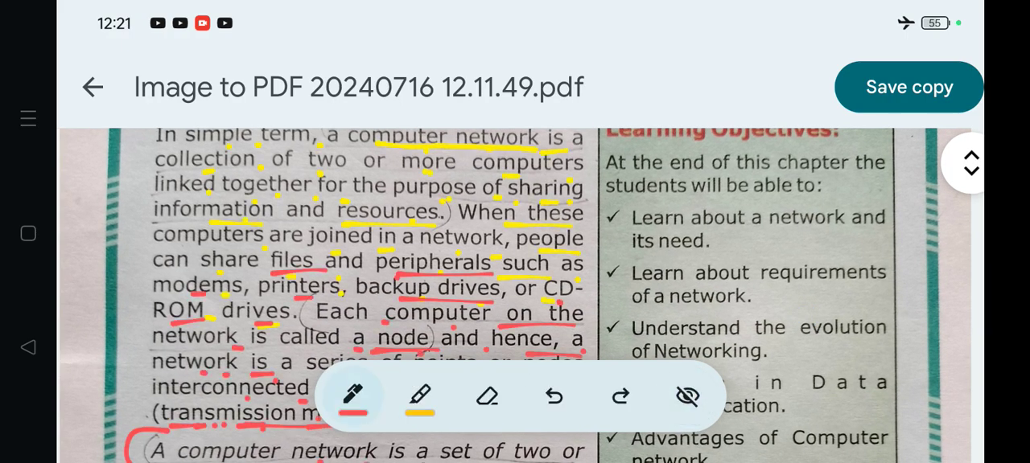
Step: Scroll down the page toward the network diagram and the 'Note' lines
{"action": "scroll", "scroll_direction": "down", "scroll_amount": 3}
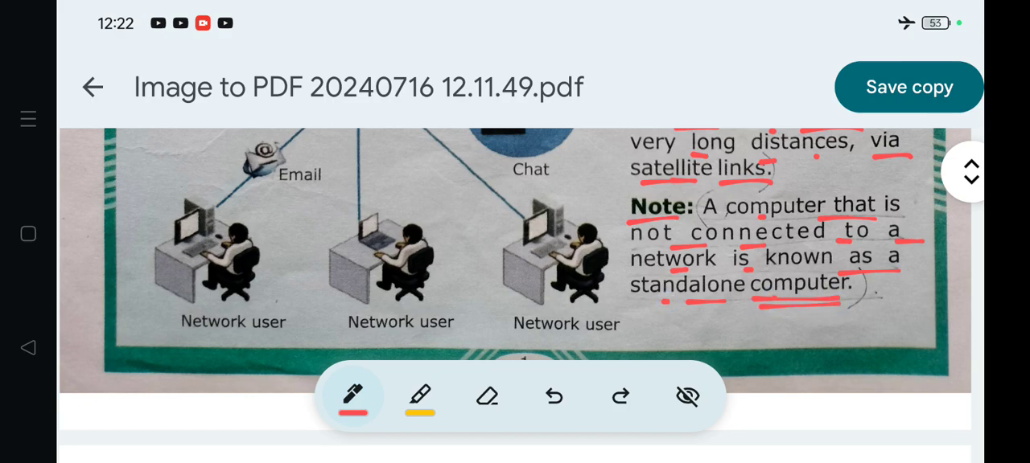
{"action": "left_click", "coordinate": [687, 398]}
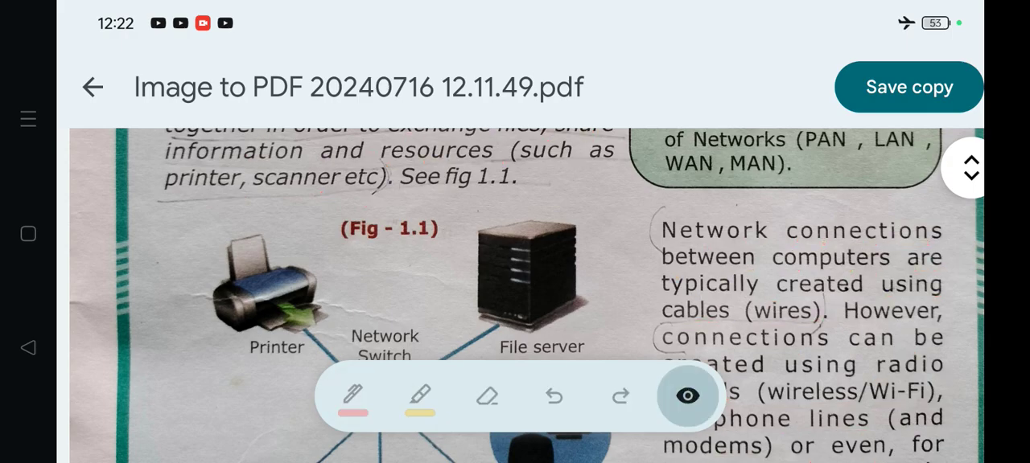
{"action": "scroll", "scroll_direction": "down", "scroll_amount": 3}
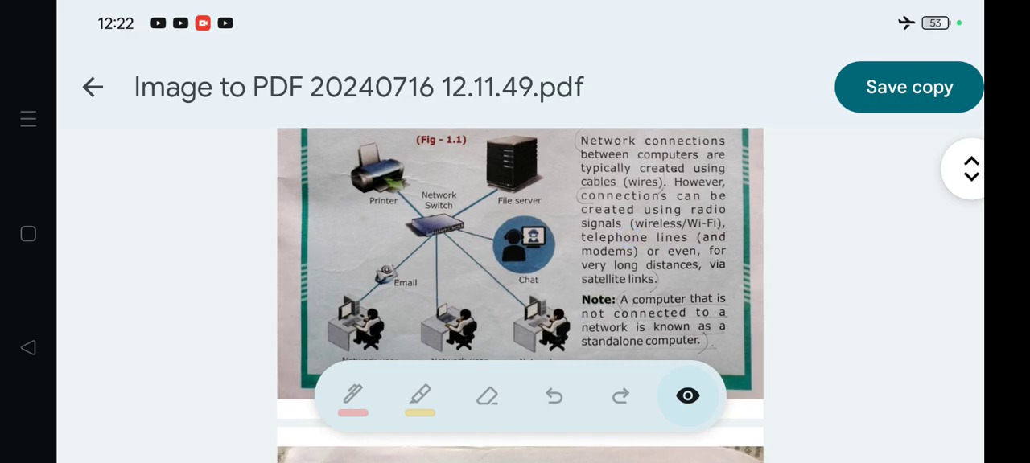
{"action": "left_click", "coordinate": [687, 396]}
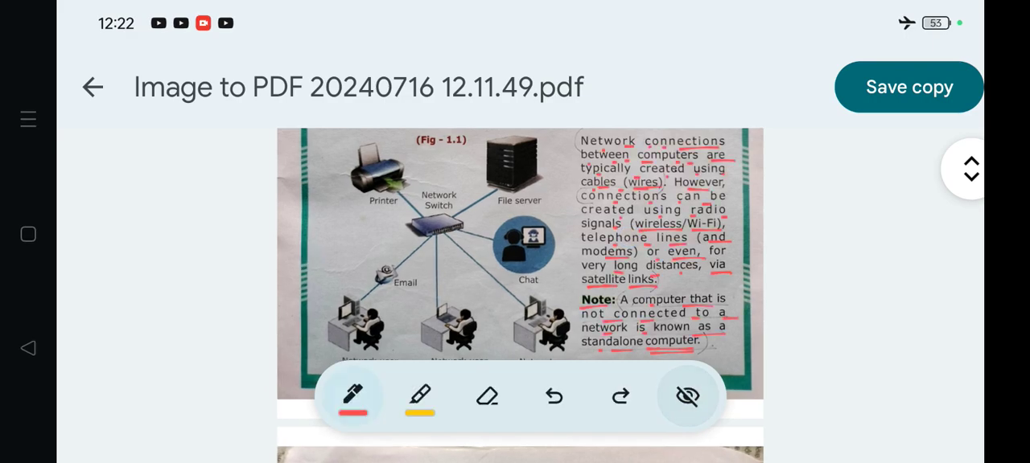